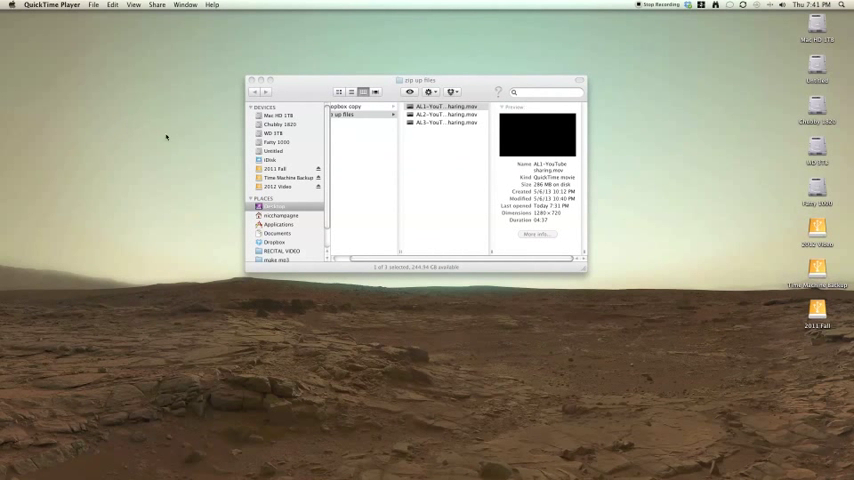
- Select the three .mov files and open Get Info for the 'zip up files' folder (764.7 MB)
click(445, 106)
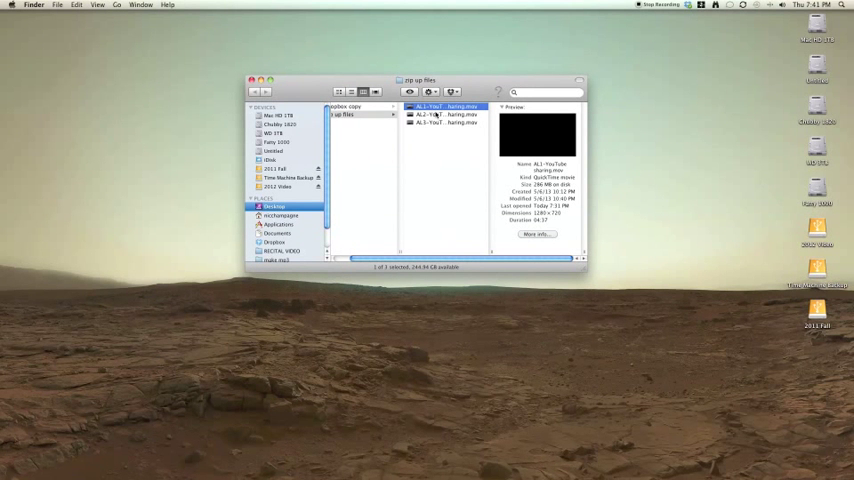
click(440, 114)
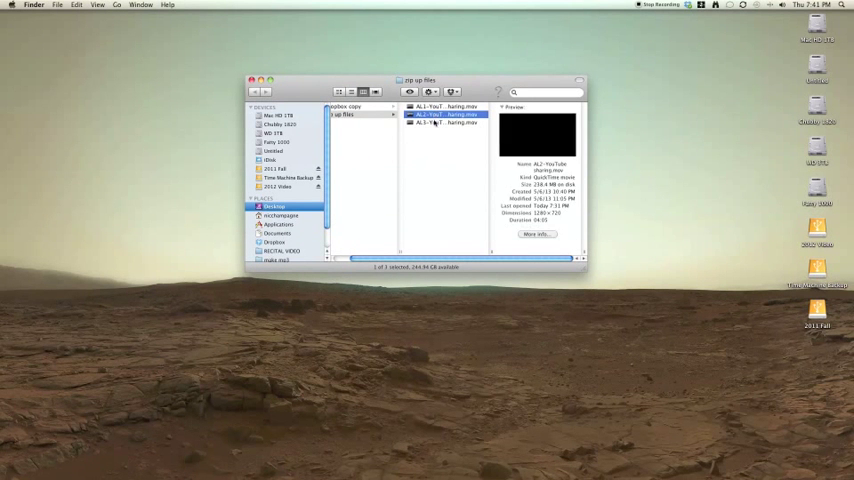
click(445, 122)
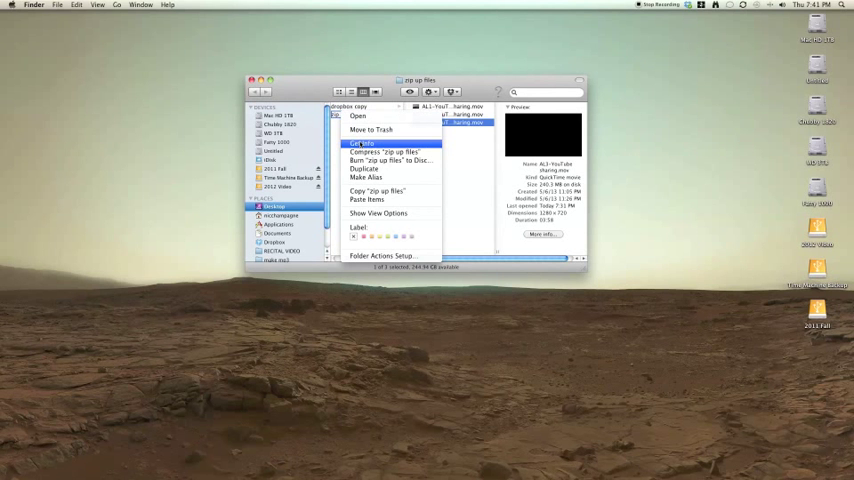
click(360, 143)
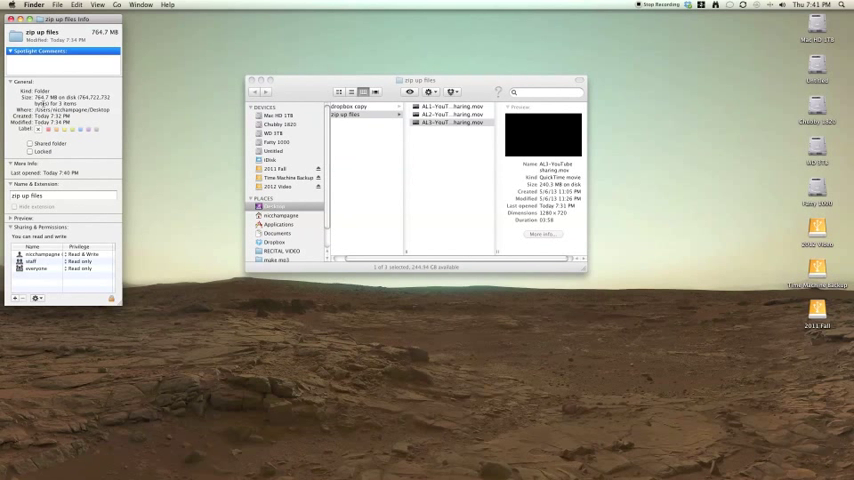
mouse_move(479, 166)
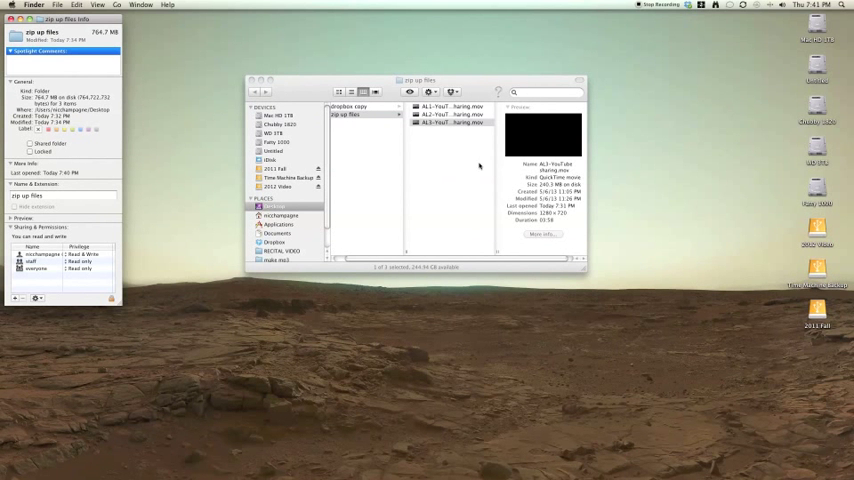
- Right-click the movie files, then go back to the Desktop and right-click 'zip up files'
click(445, 114)
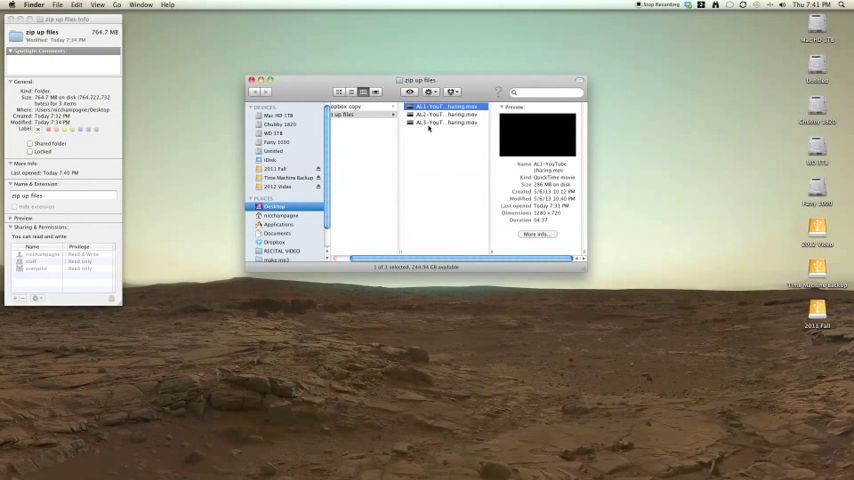
click(430, 114)
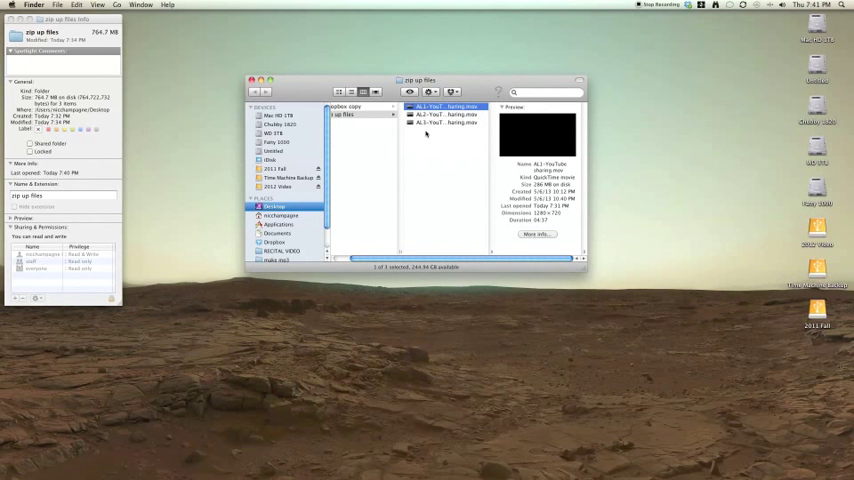
right_click(428, 112)
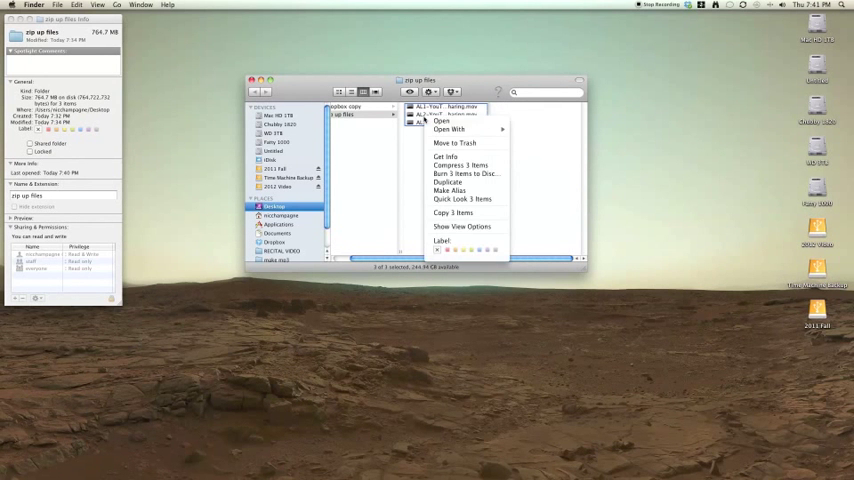
mouse_move(461, 165)
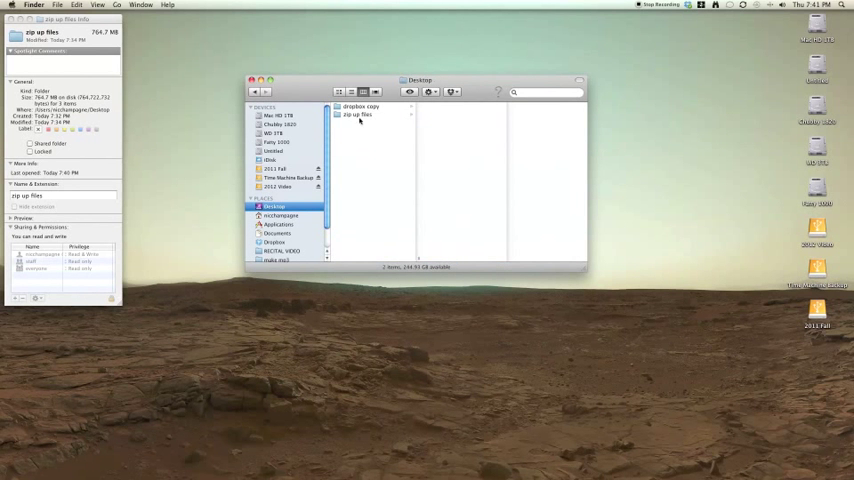
right_click(358, 114)
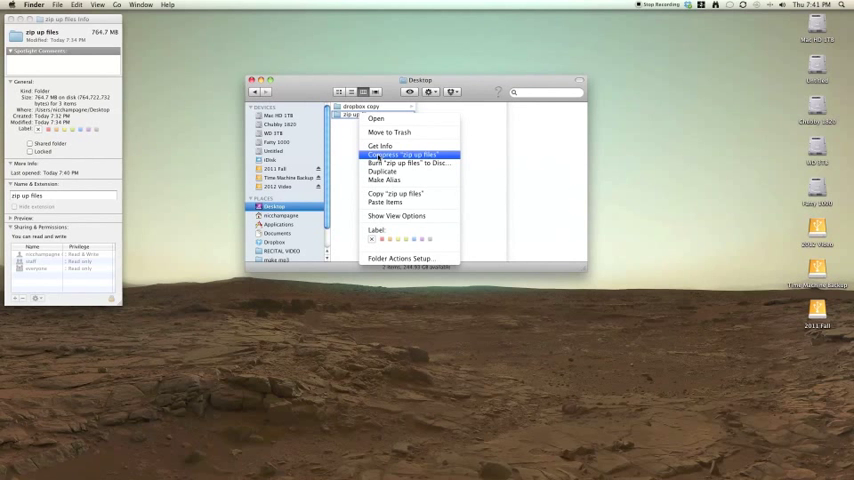
- Compress the 'zip up files' folder into 'zip up files.zip' on the Desktop
click(404, 154)
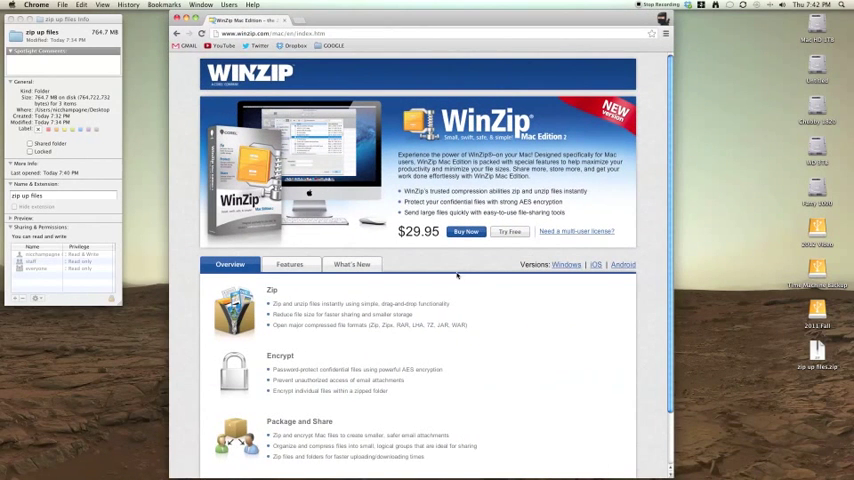
mouse_move(451, 287)
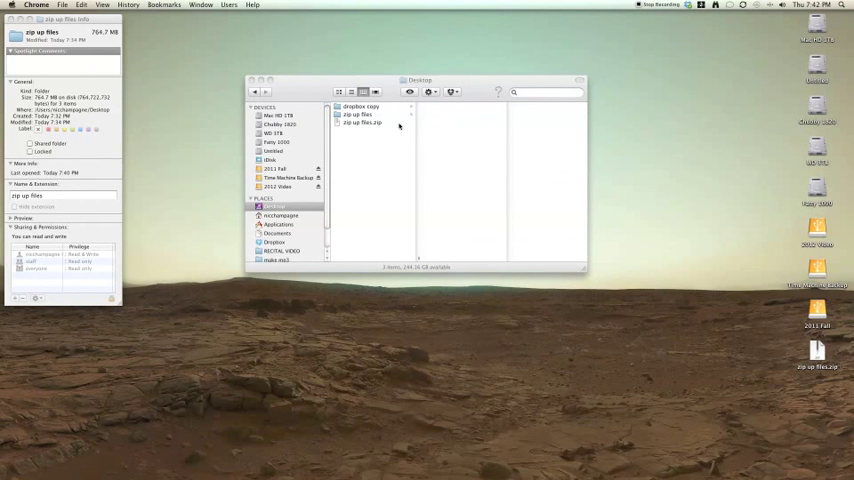
- Open Get Info for 'zip up files.zip' (764.3 MB), then select the folder, zip and 'dropbox copy'
right_click(363, 123)
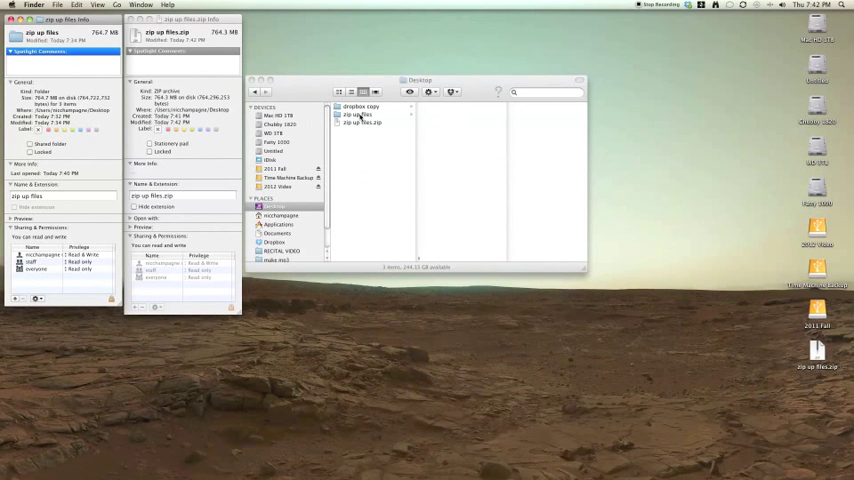
click(275, 207)
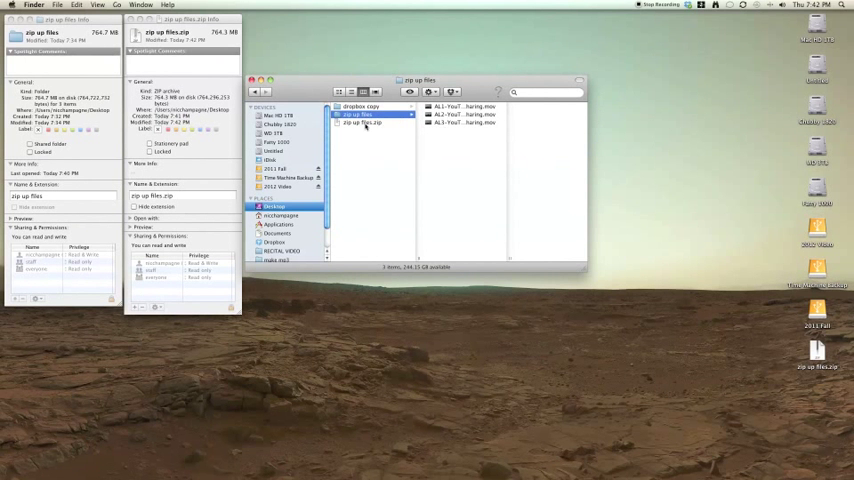
click(362, 123)
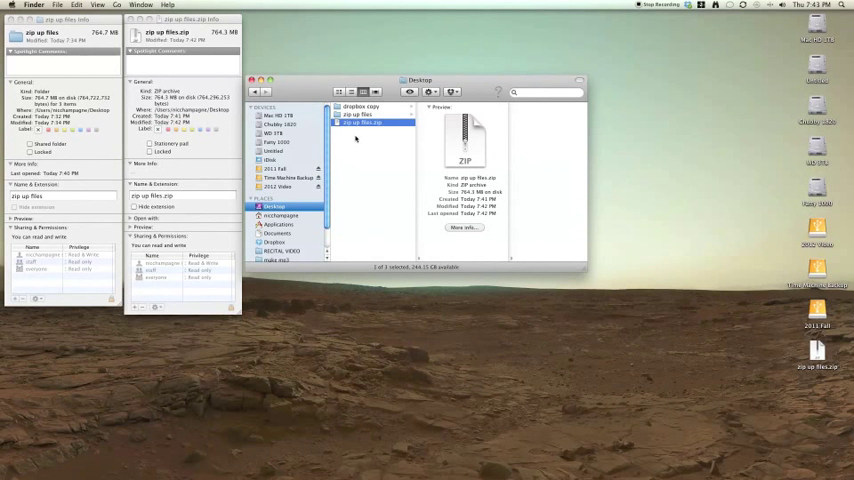
click(360, 107)
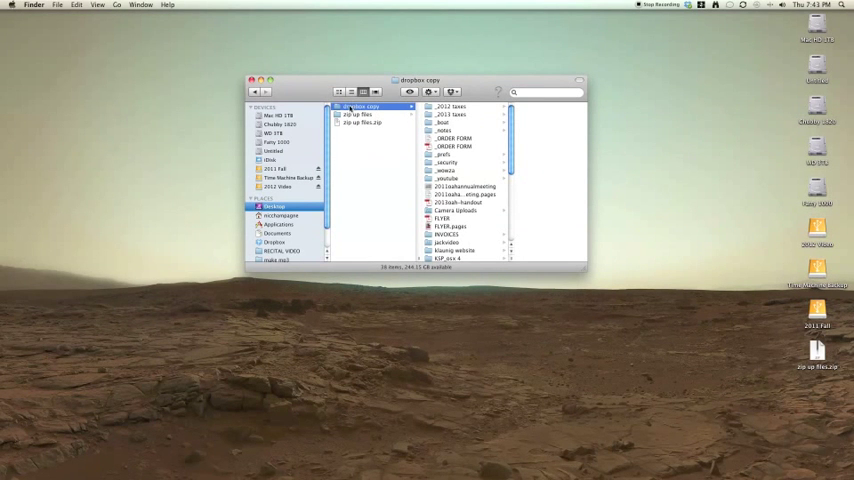
- Confirm 'dropbox copy' is 9.74 GB in Get Info, then compress it into 'dropbox copy.zip'
right_click(360, 106)
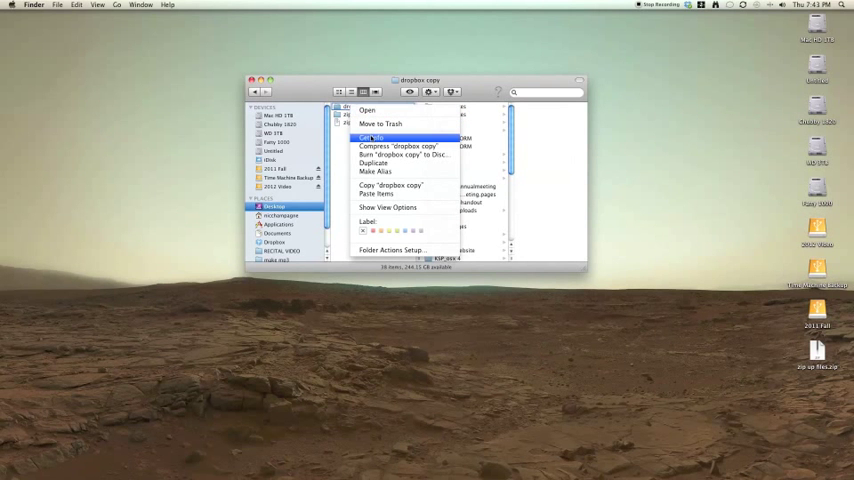
click(371, 137)
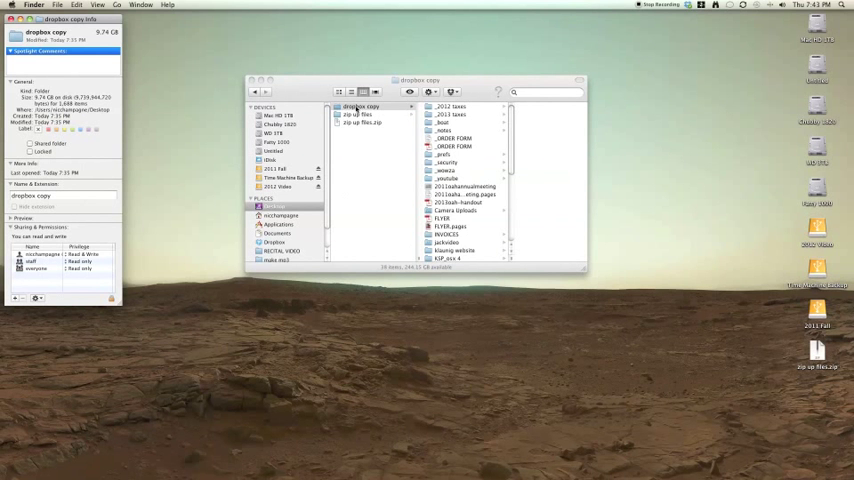
right_click(360, 107)
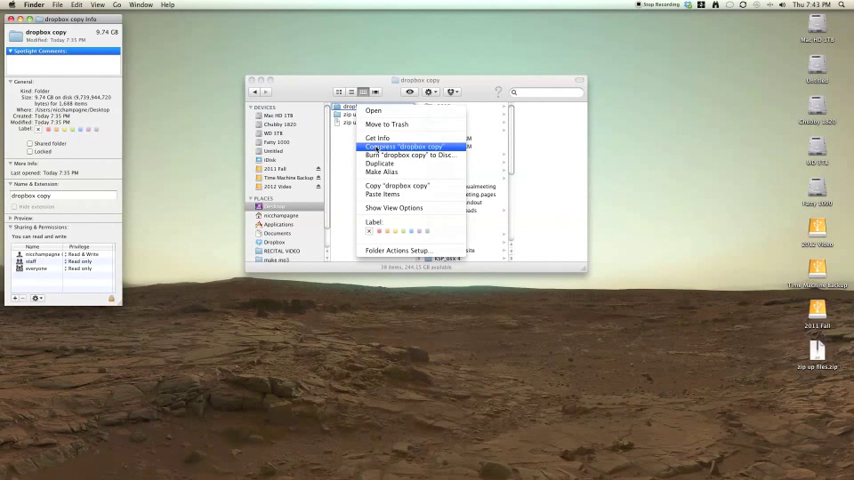
click(403, 147)
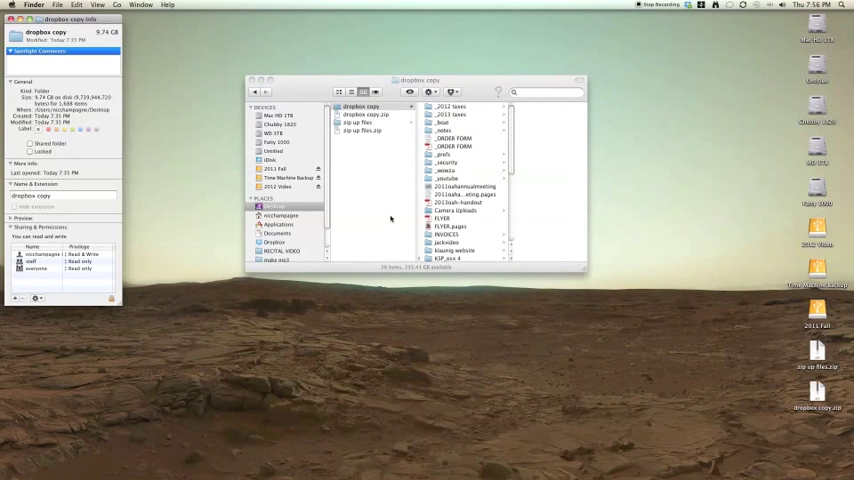
- Open Get Info for 'dropbox copy.zip' (8.47 GB), then double-click the zip to unarchive it
right_click(363, 114)
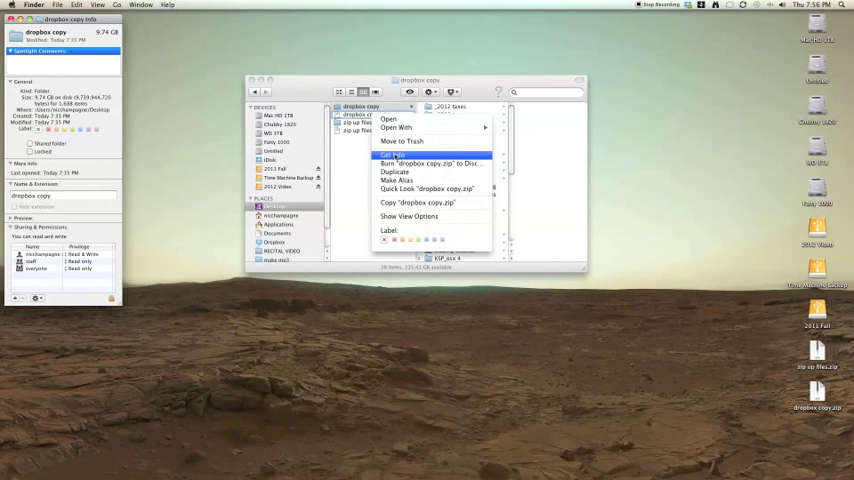
click(392, 155)
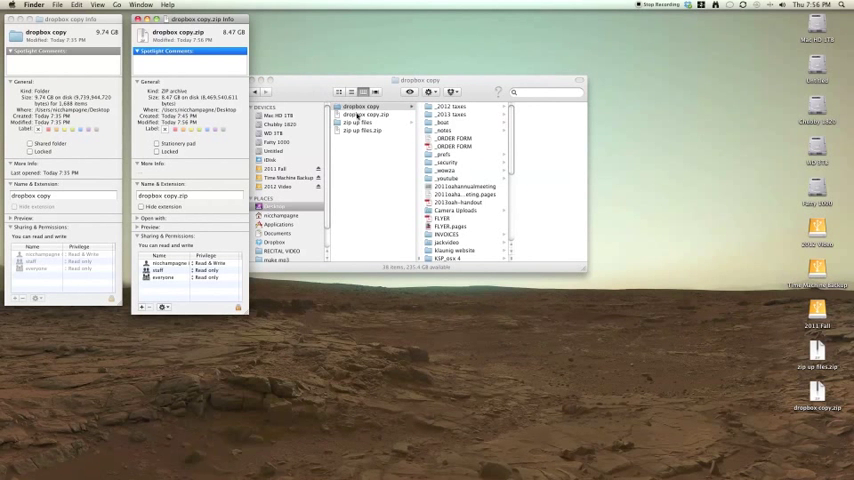
click(275, 206)
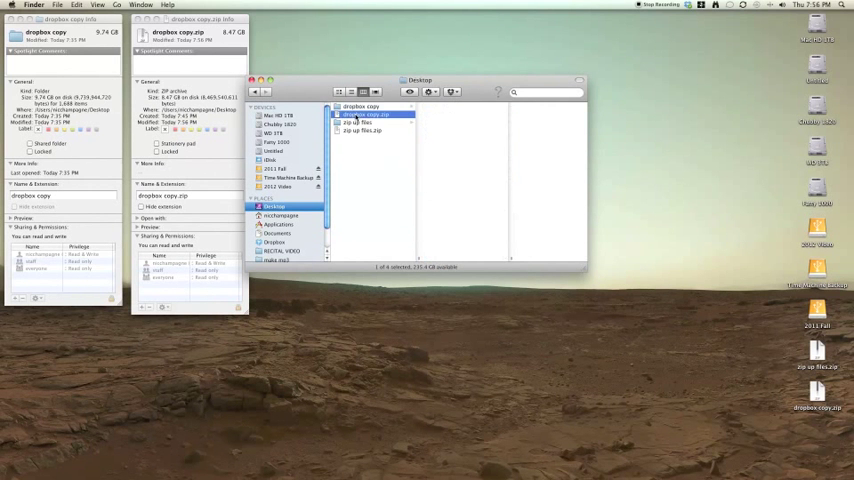
double_click(365, 114)
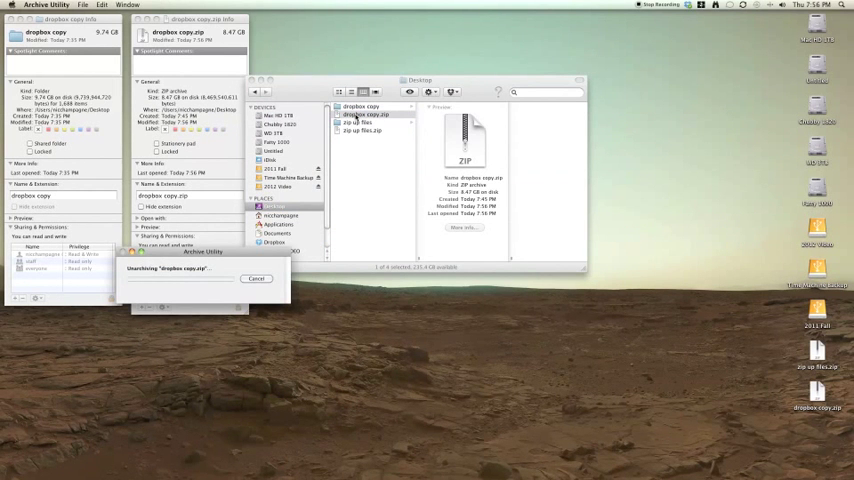